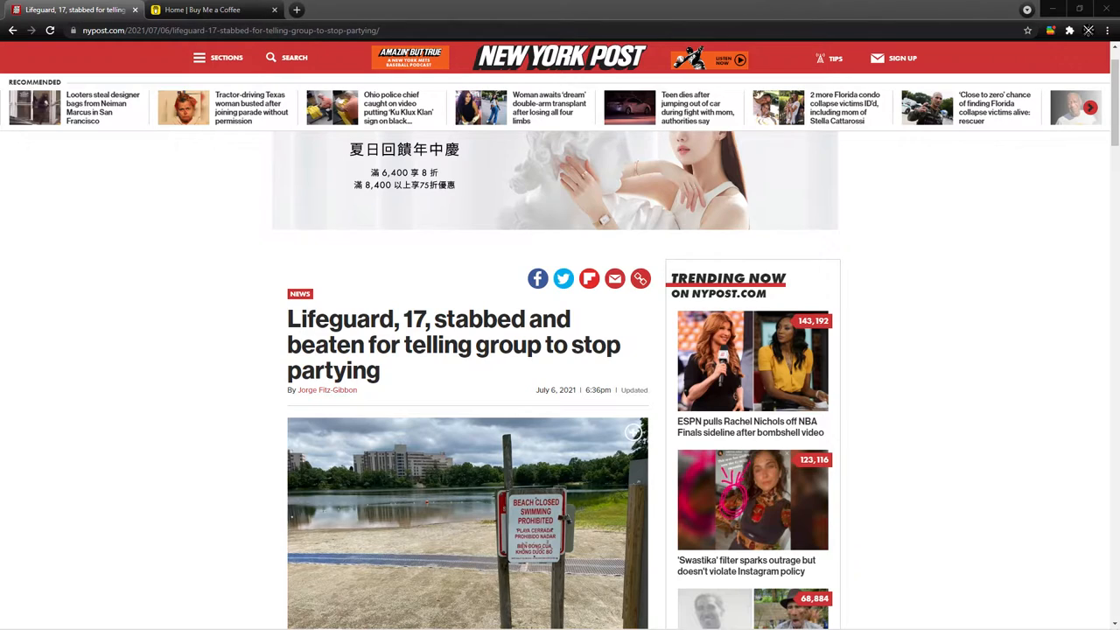
Switch to the Buy Me a Coffee creator home feed showing the Taiwan death-rate video post
{"action": "left_click", "coordinate": [210, 11]}
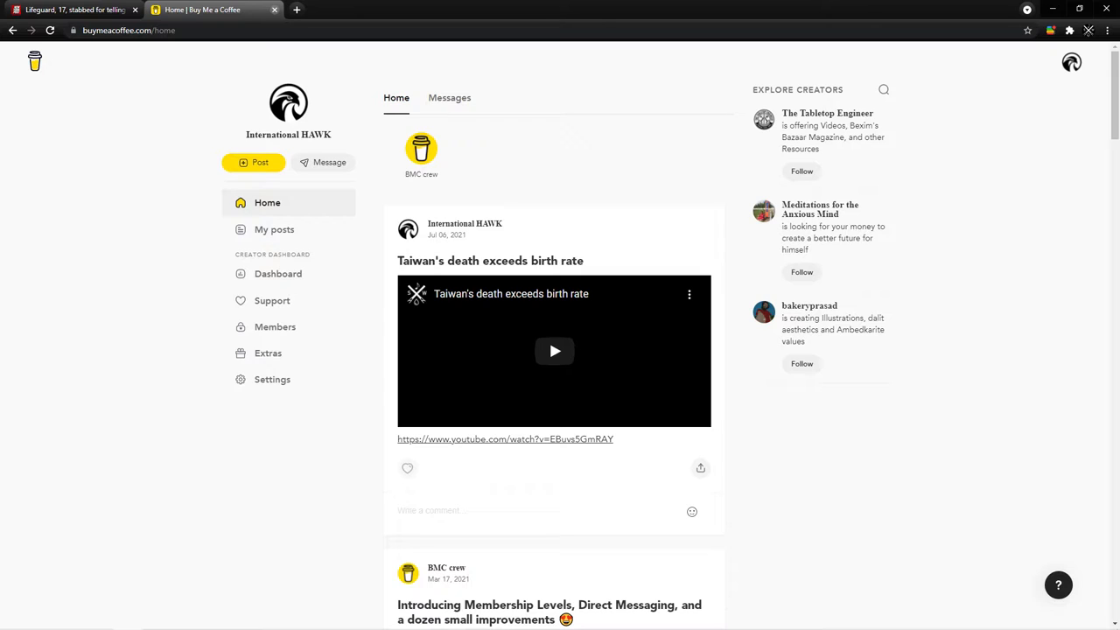
Return to the lifeguard stabbing article, close the Buy Me a Coffee page, and read its opening paragraphs
{"action": "left_click", "coordinate": [70, 10]}
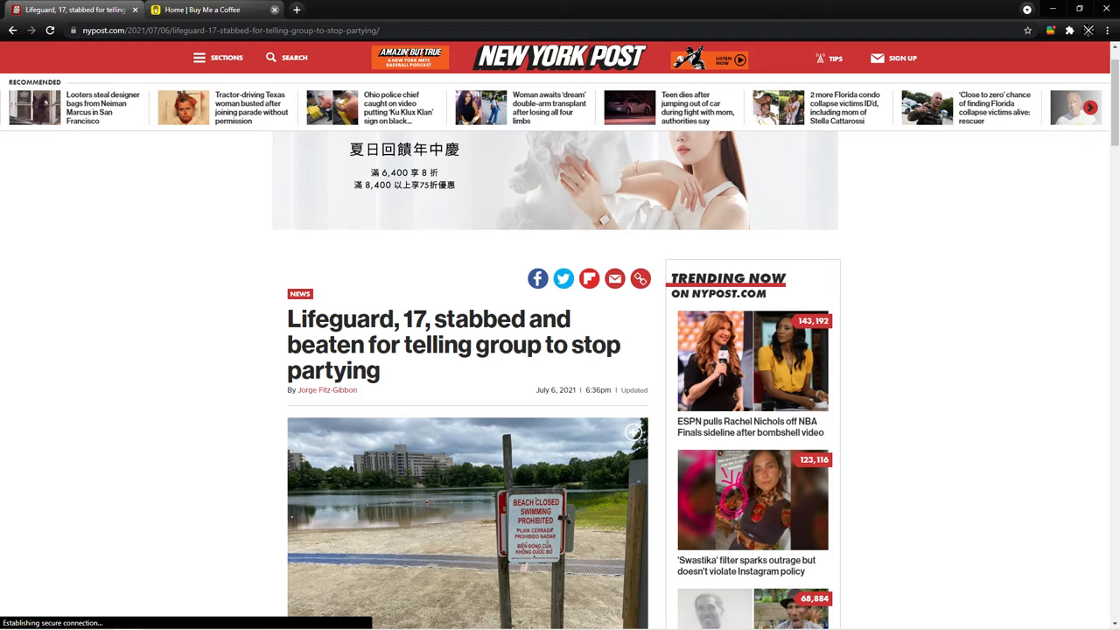
{"action": "left_click", "coordinate": [273, 11]}
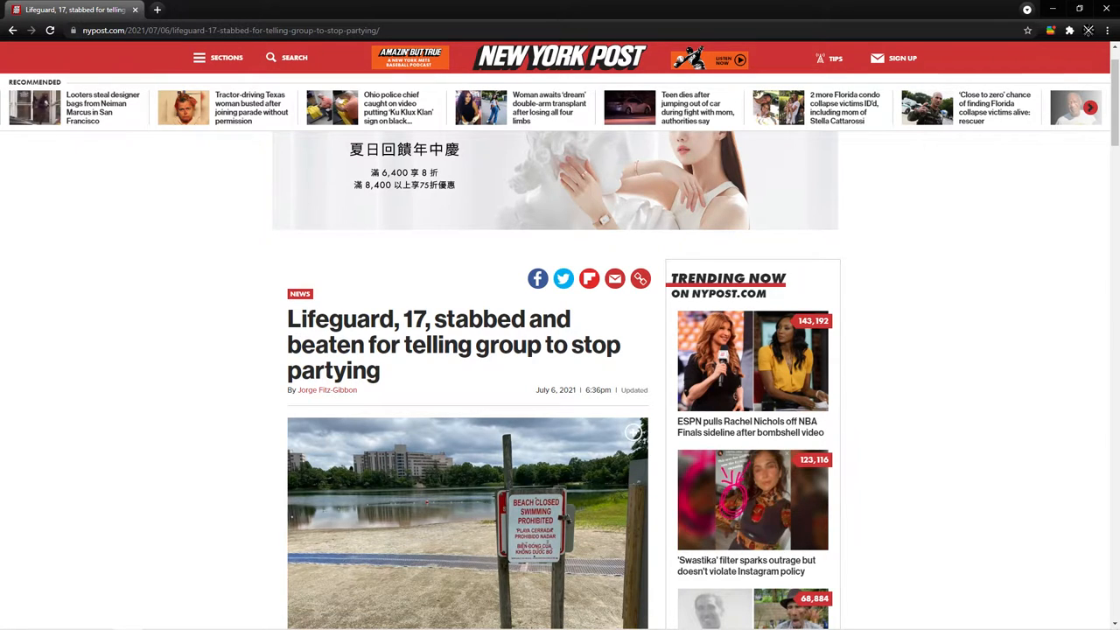
{"action": "scroll", "scroll_direction": "down", "scroll_amount": 3}
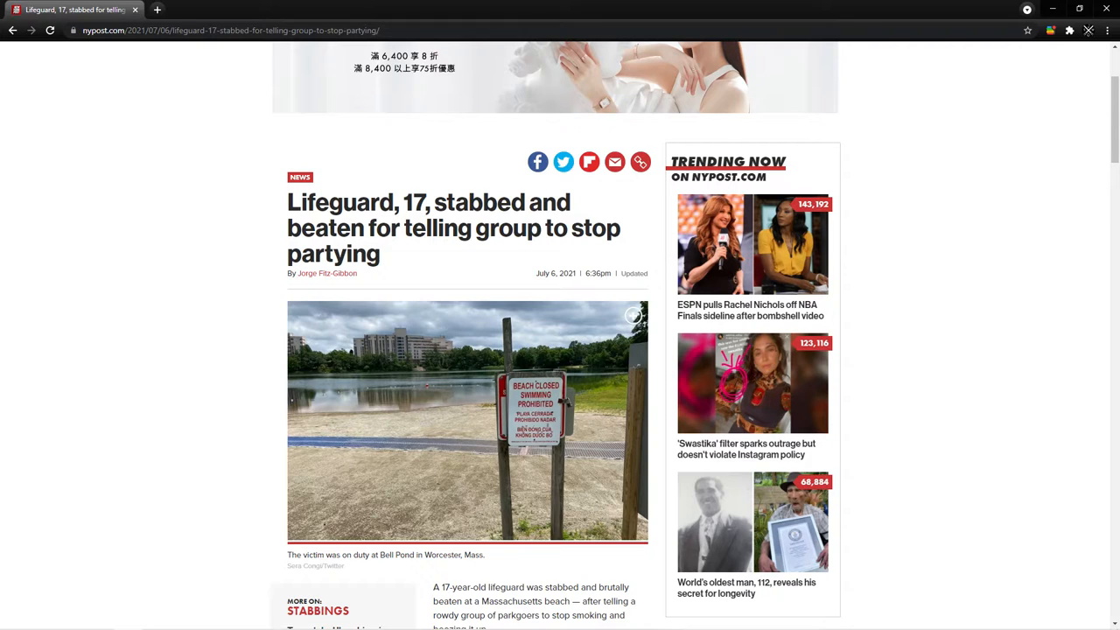
{"action": "scroll", "scroll_direction": "down", "scroll_amount": 3}
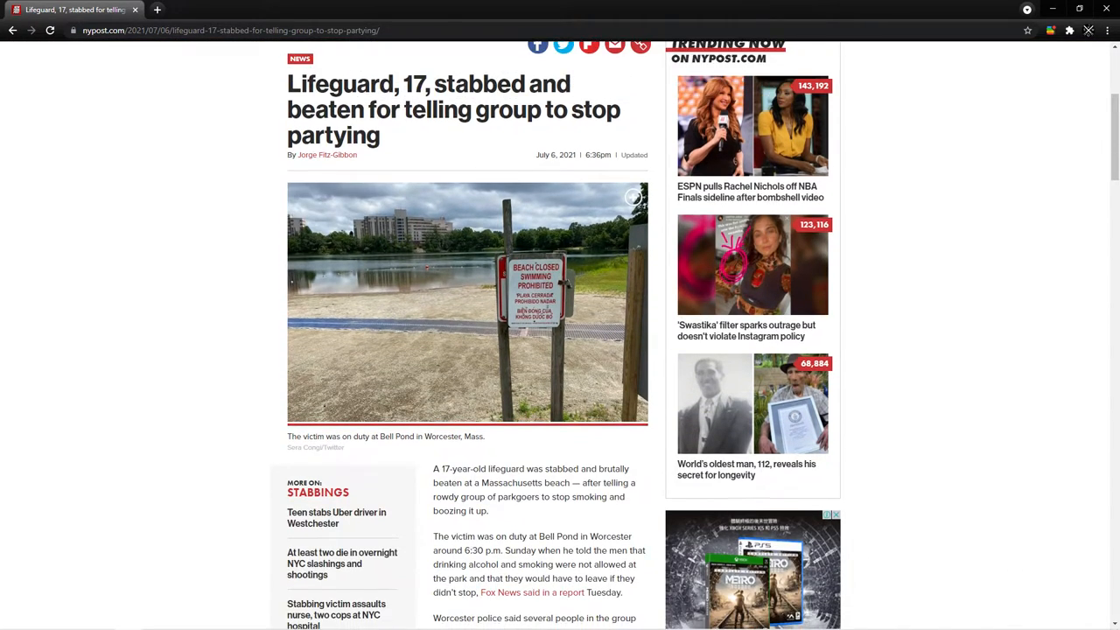
{"action": "scroll", "scroll_direction": "down", "scroll_amount": 3}
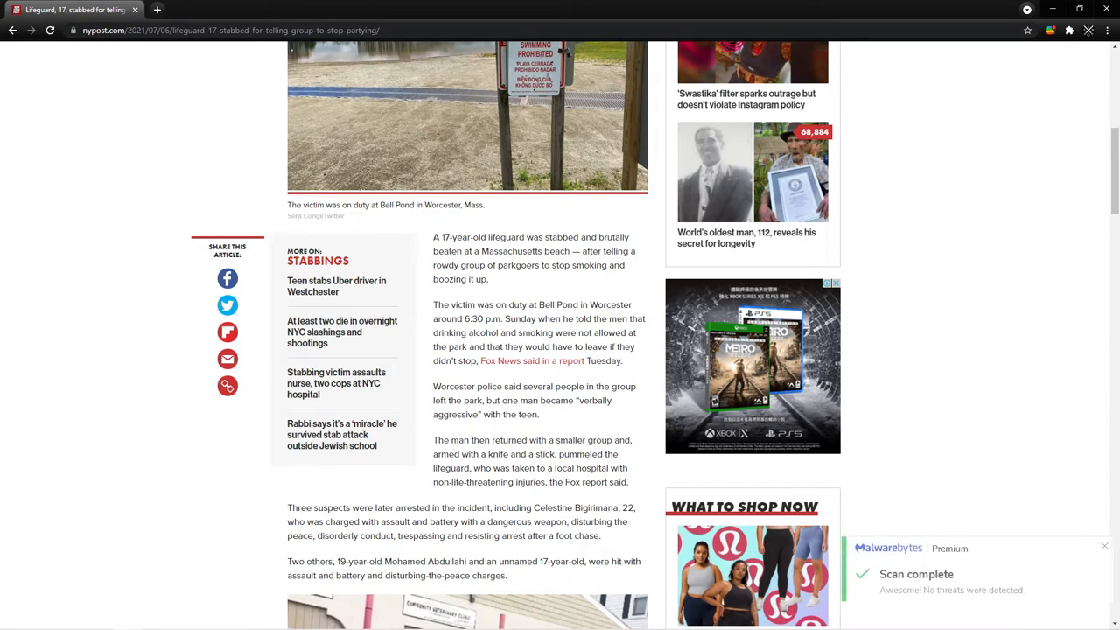
Read down to the paragraphs about the Bell Pond attack and the arrested suspects
{"action": "left_click", "coordinate": [1102, 546]}
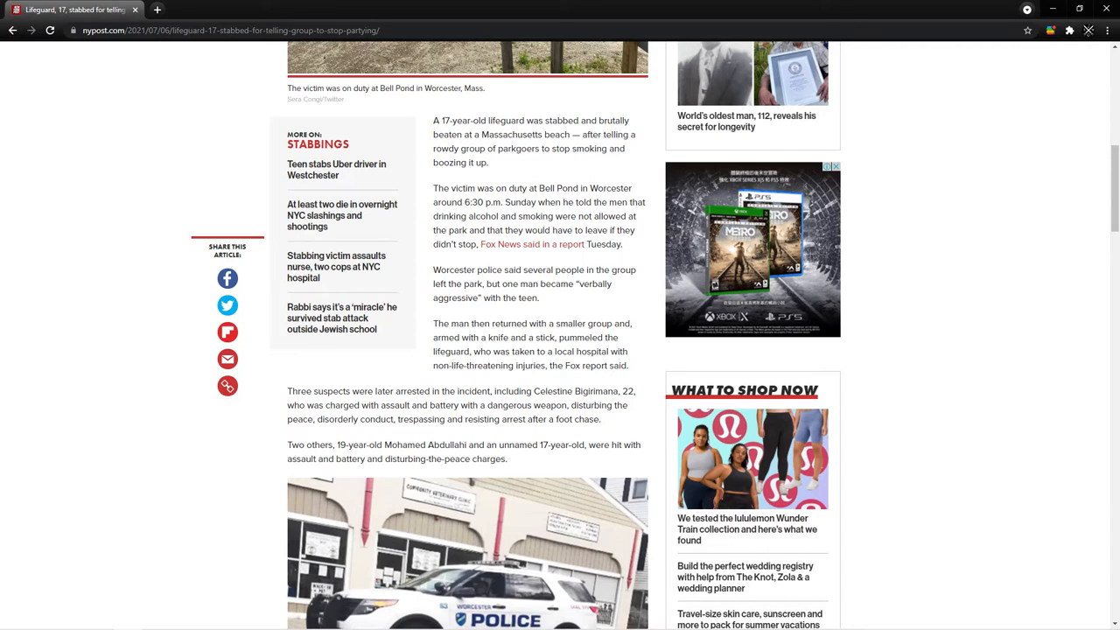
Read to the article's closing quotes and filed-under tags, then scroll back to the Bell Pond photo
{"action": "scroll", "scroll_direction": "down", "scroll_amount": 3}
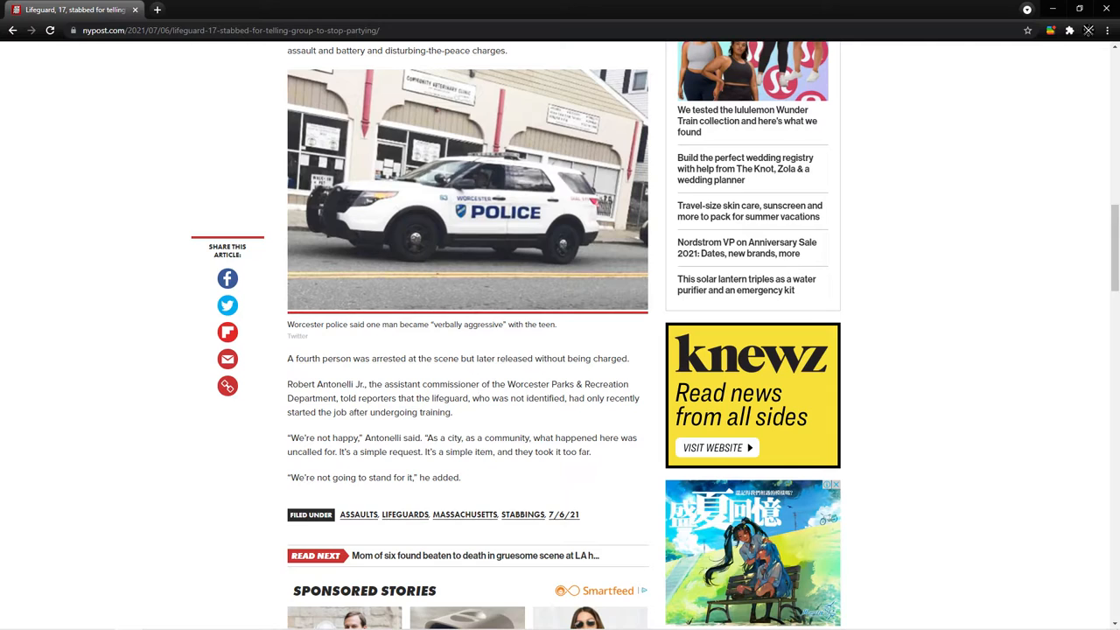
{"action": "scroll", "scroll_direction": "up", "scroll_amount": 3}
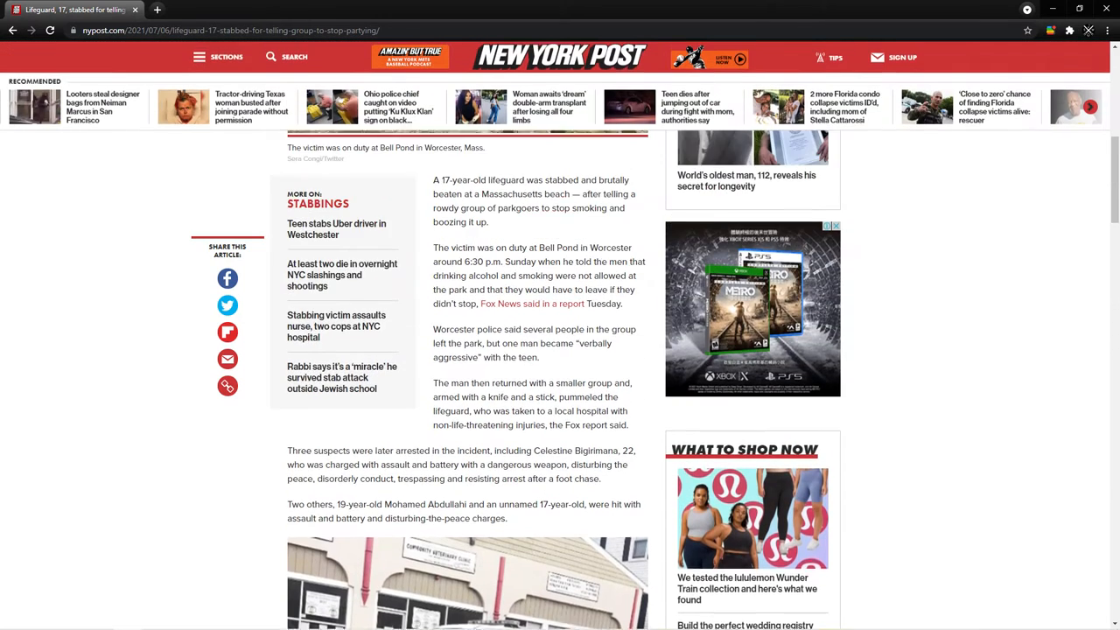
{"action": "scroll", "scroll_direction": "up", "scroll_amount": 3}
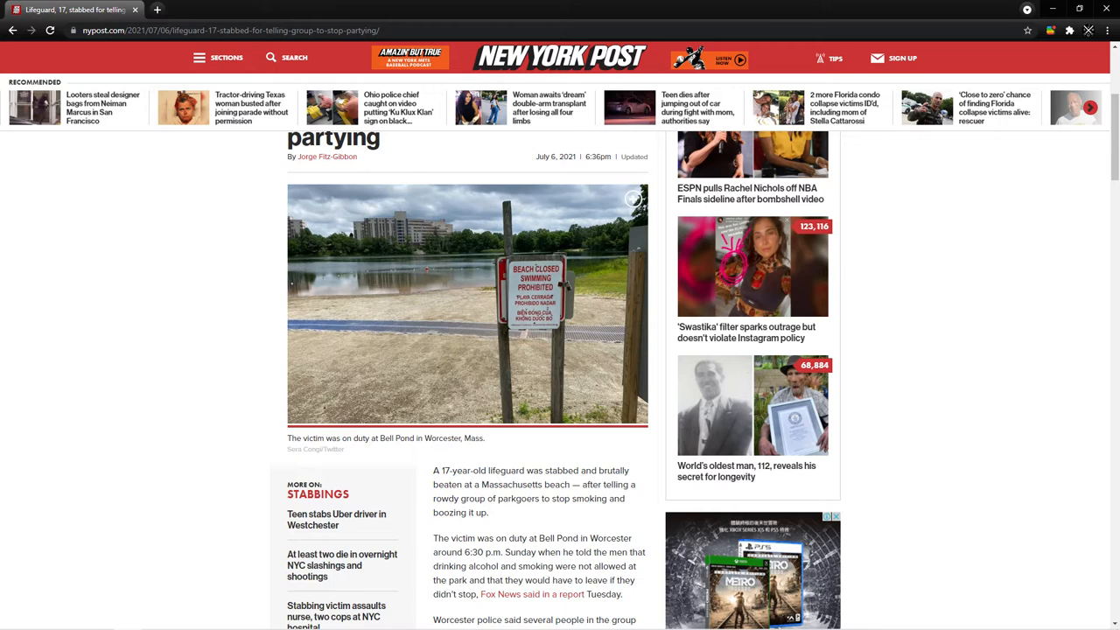
{"action": "scroll", "scroll_direction": "down", "scroll_amount": 3}
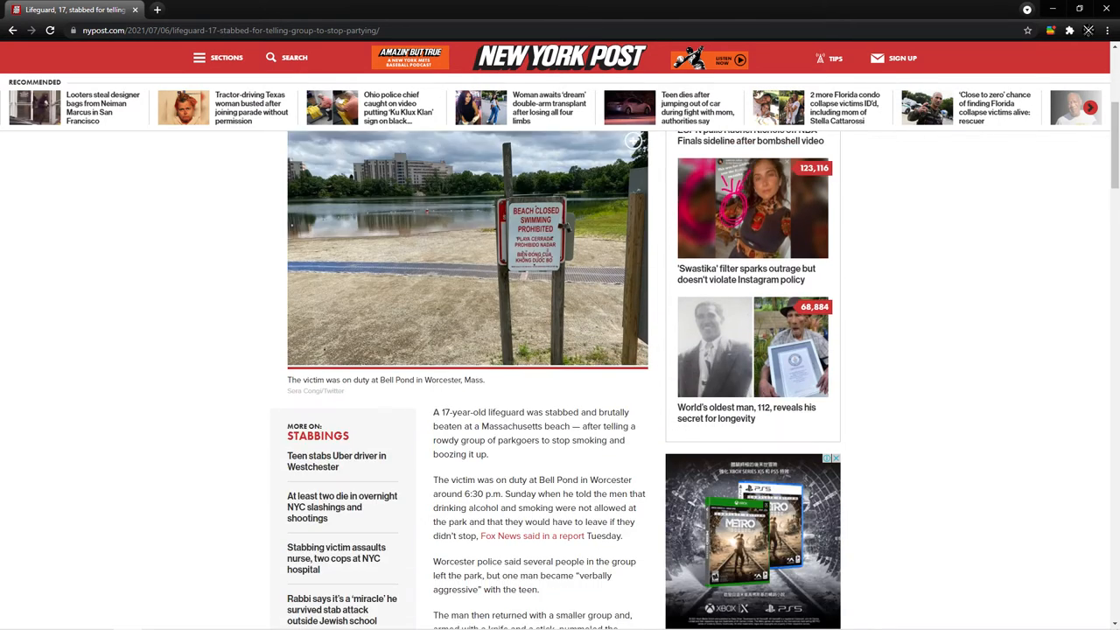
{"action": "scroll", "scroll_direction": "down", "scroll_amount": 3}
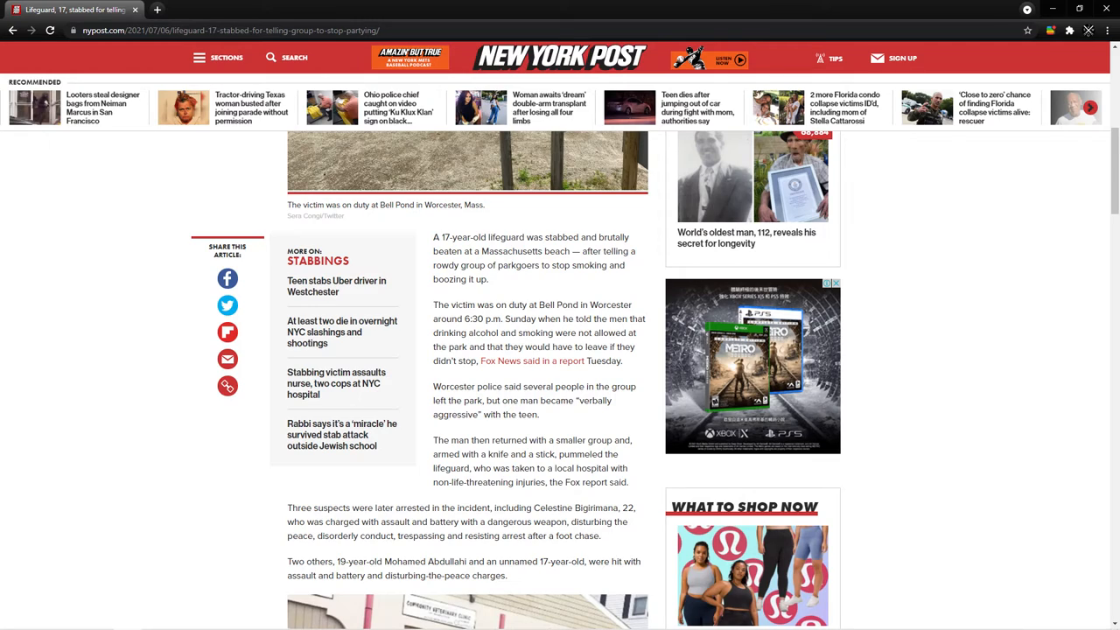
{"action": "scroll", "scroll_direction": "up", "scroll_amount": 3}
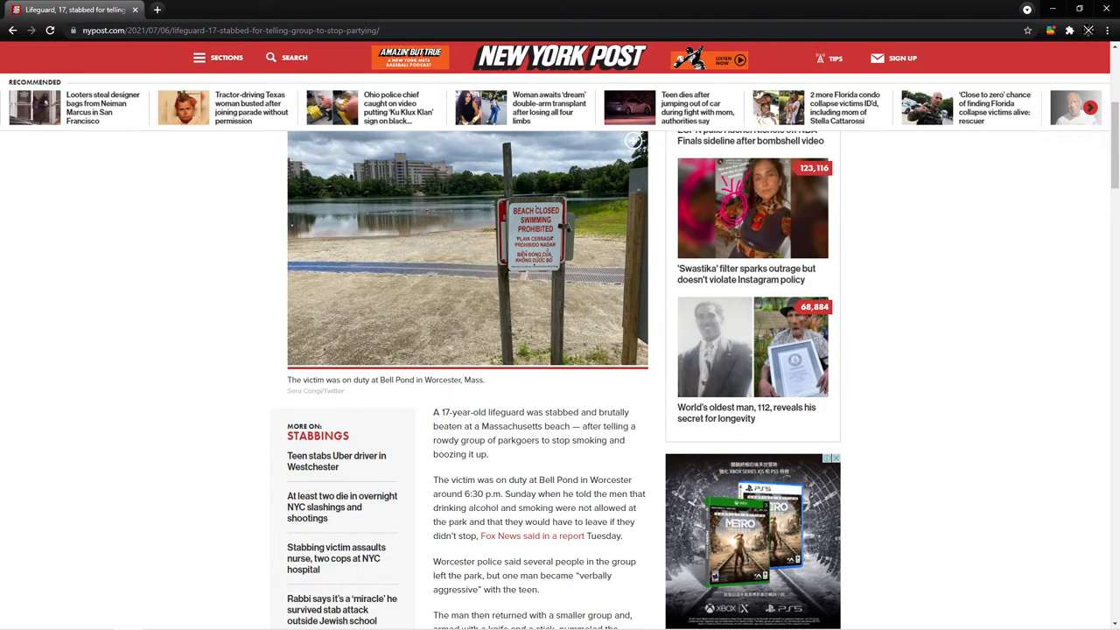